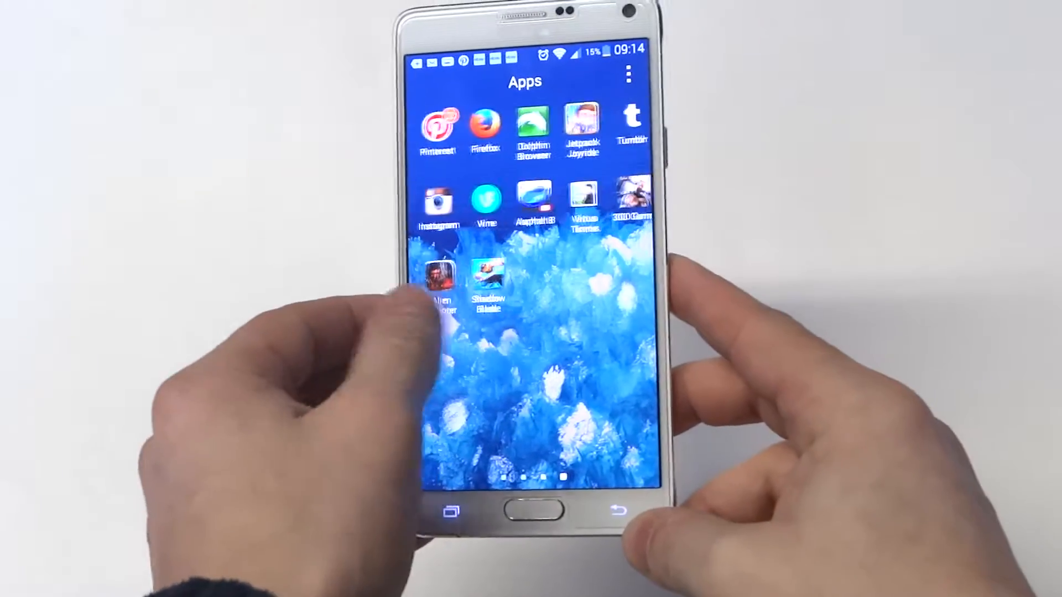
Step: Swipe away from the app drawer toward the browser's 'help x adobe' Google results
scroll("left", 3)
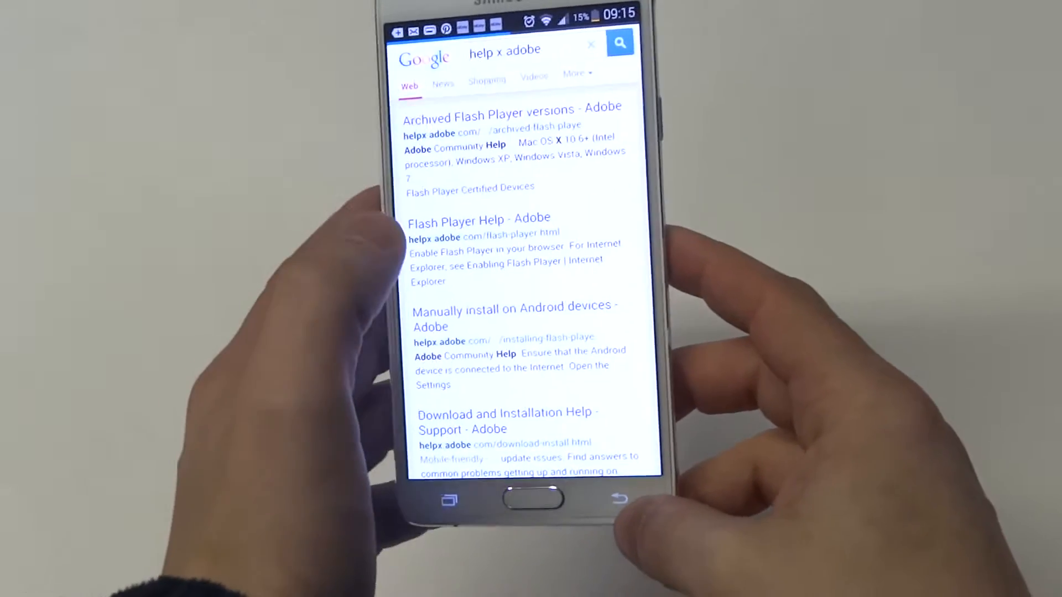
Step: Open Adobe's Archived Flash Player versions page and scroll to the Android 4.0 archives
left_click(492, 111)
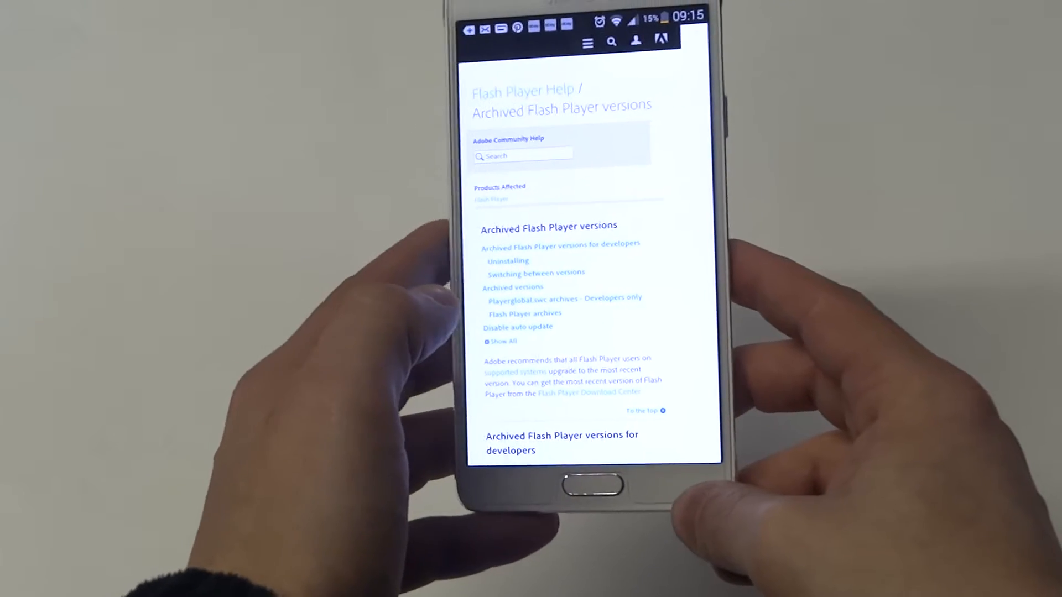
scroll("down", 3)
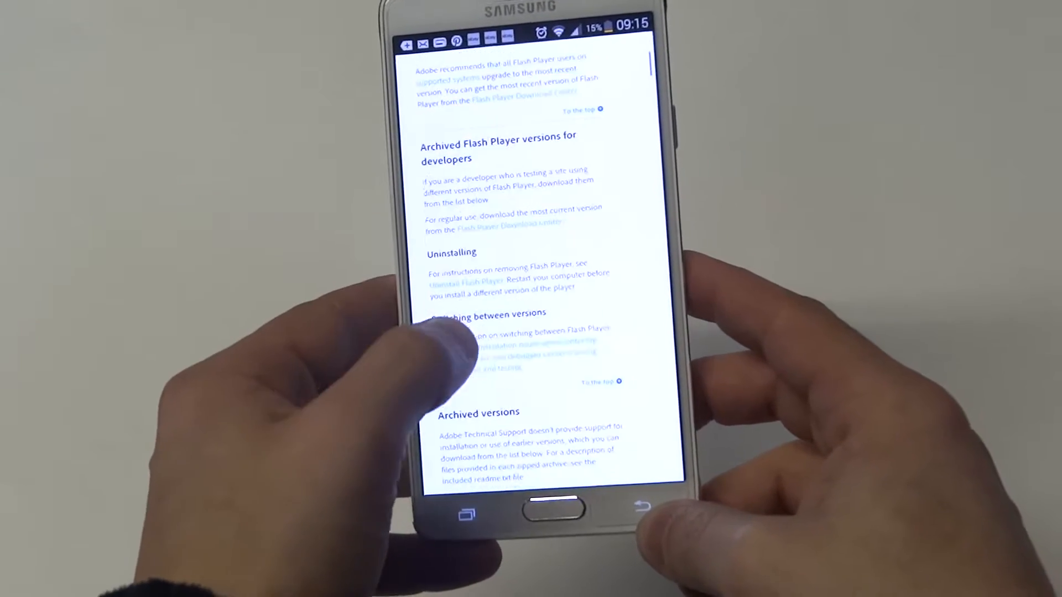
scroll("down", 3)
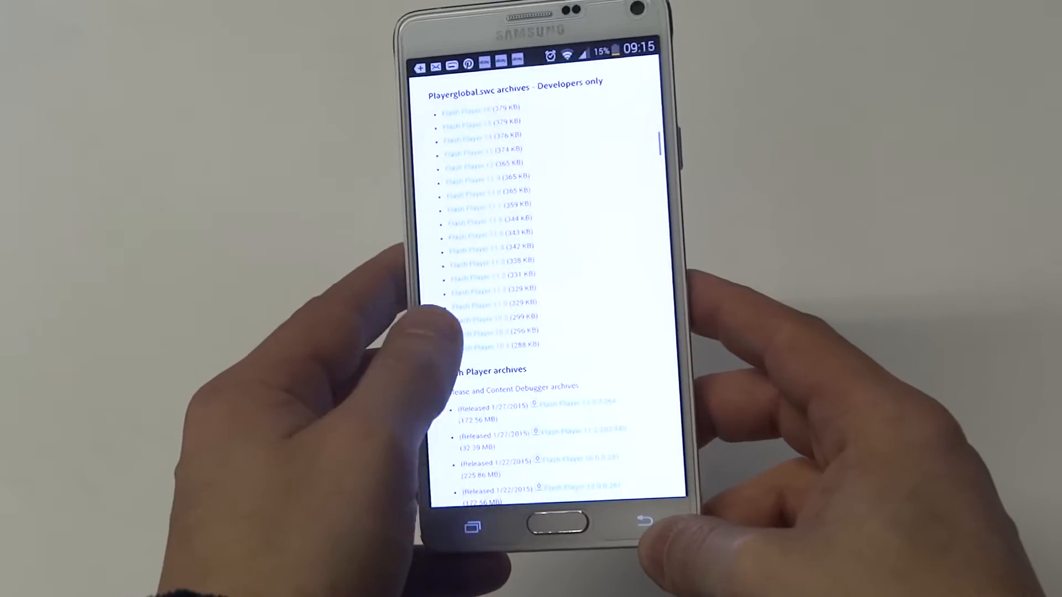
scroll("down", 3)
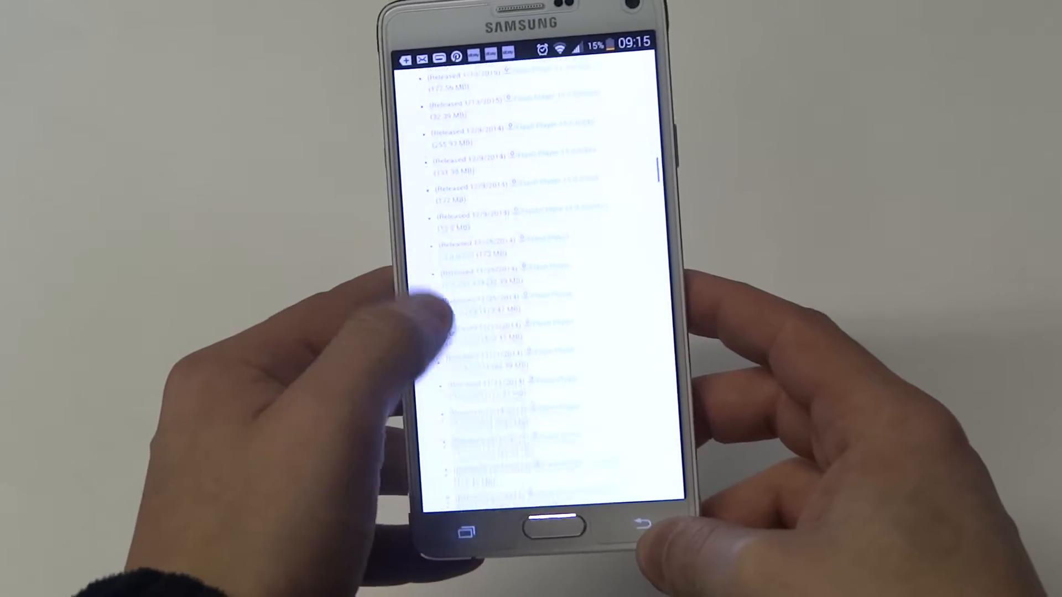
scroll("down", 3)
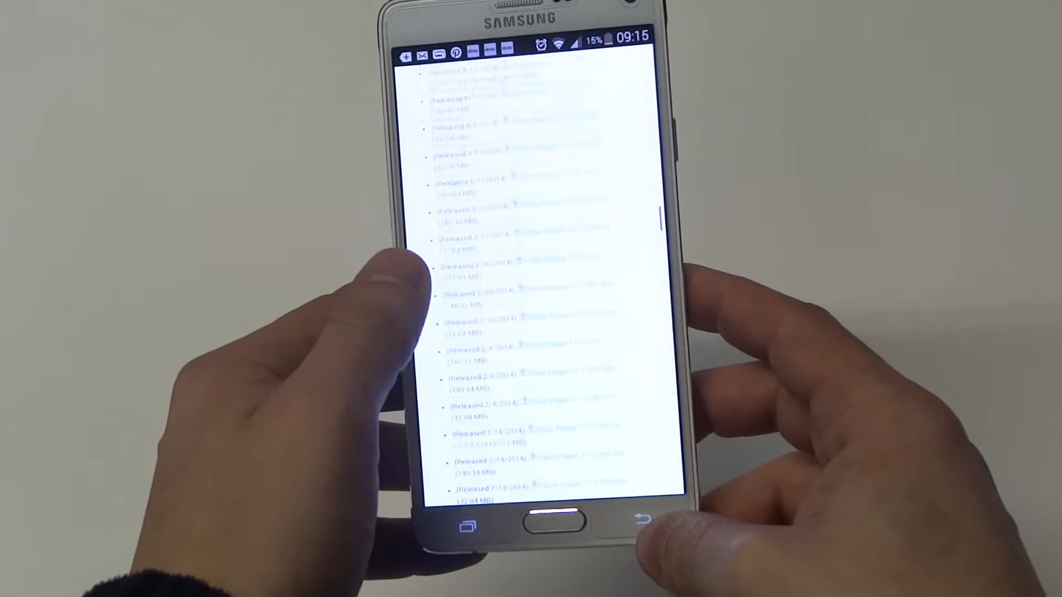
scroll("down", 3)
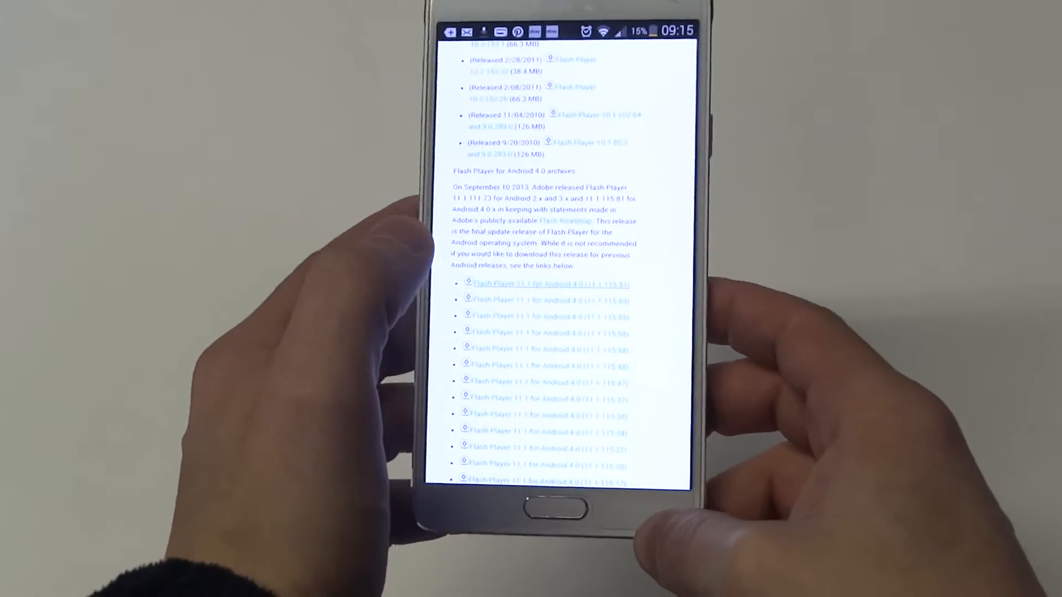
Step: Download Flash Player 11.1 for Android 4.0 and allow Unknown sources for its install
left_click_drag(542, 34, 542, 271)
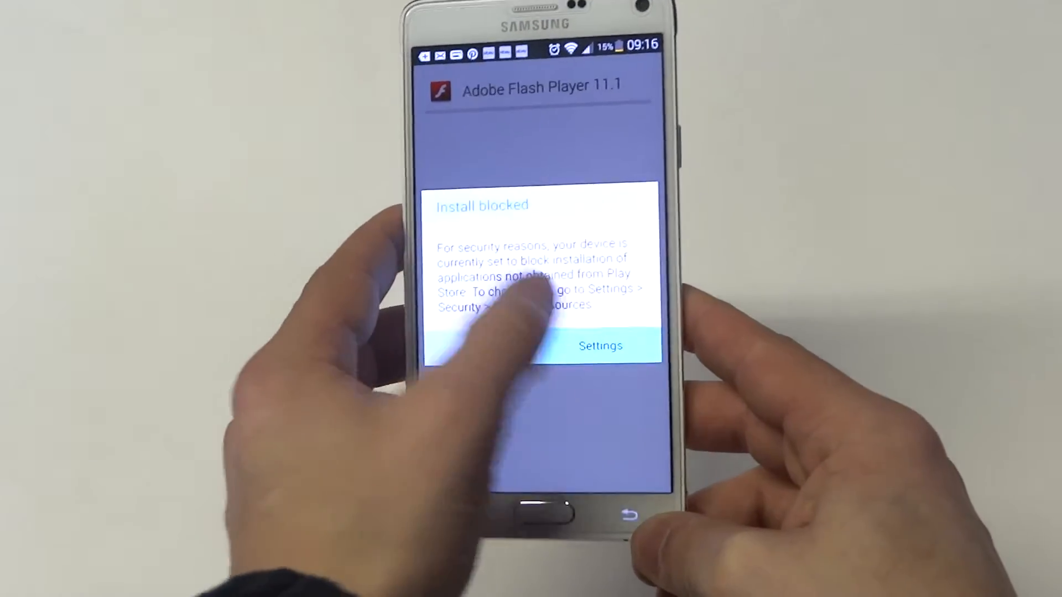
left_click(600, 346)
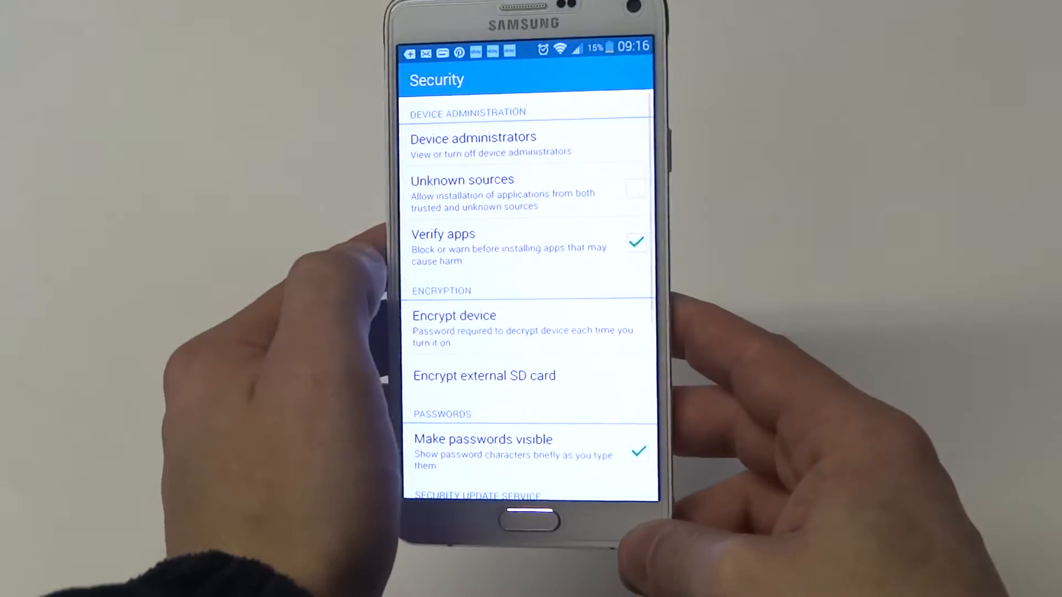
left_click(633, 188)
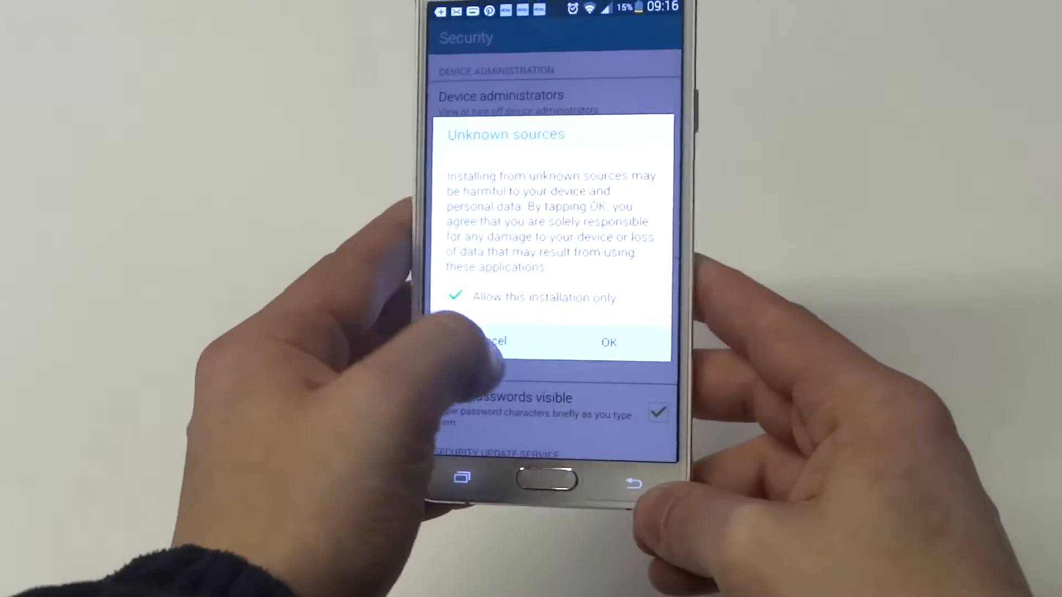
left_click(607, 342)
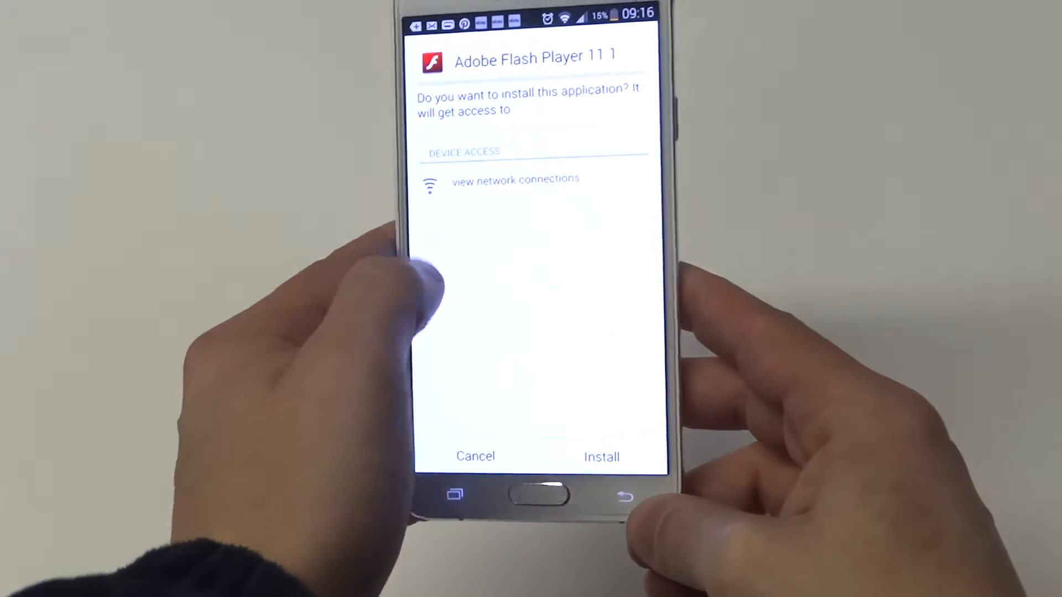
Step: Install Adobe Flash Player 11.1 and close the installer with Done
left_click(601, 457)
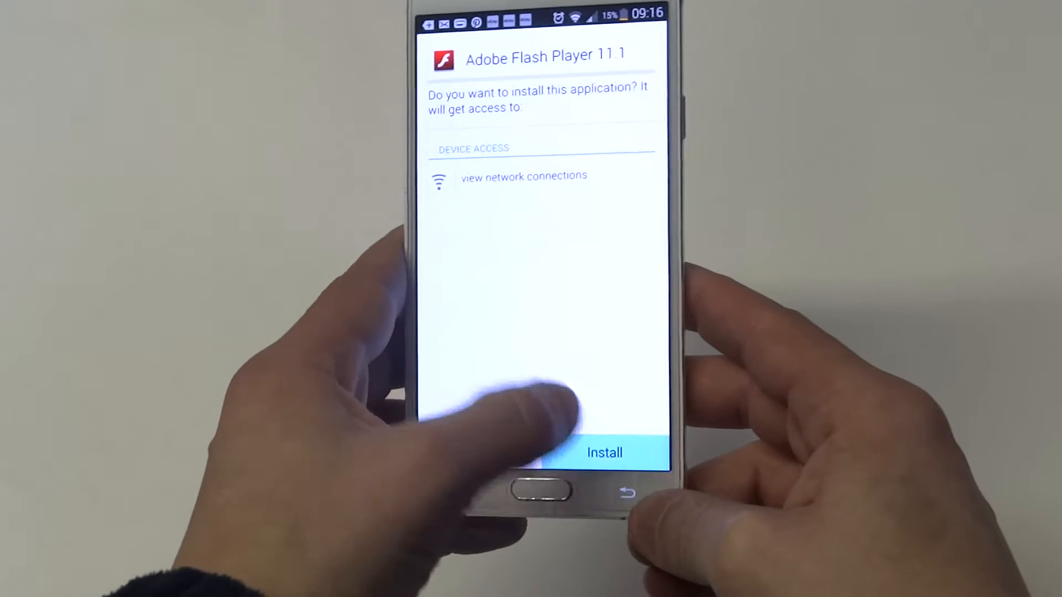
left_click(603, 452)
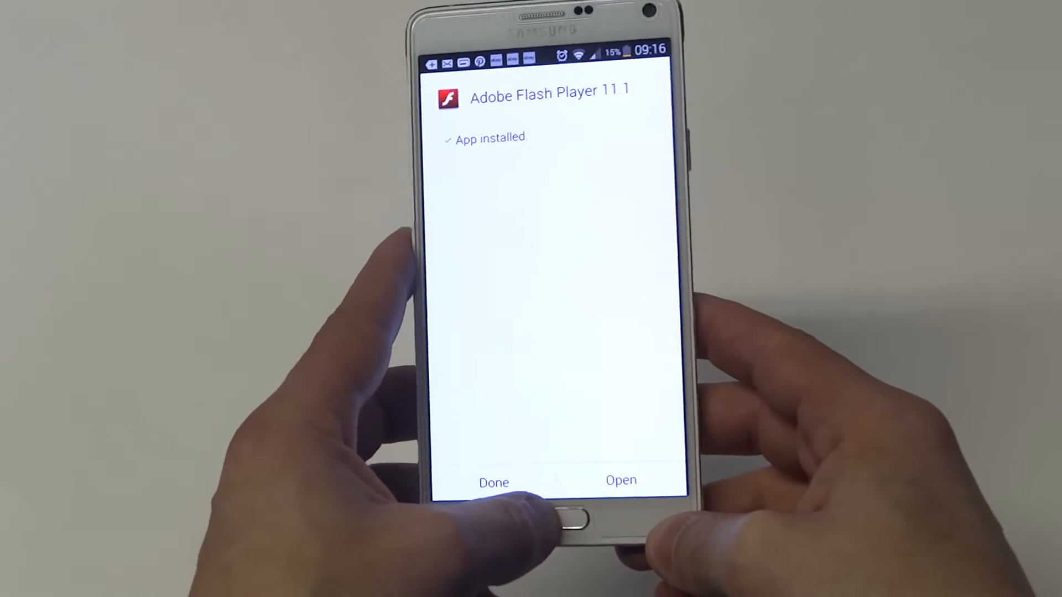
left_click(494, 482)
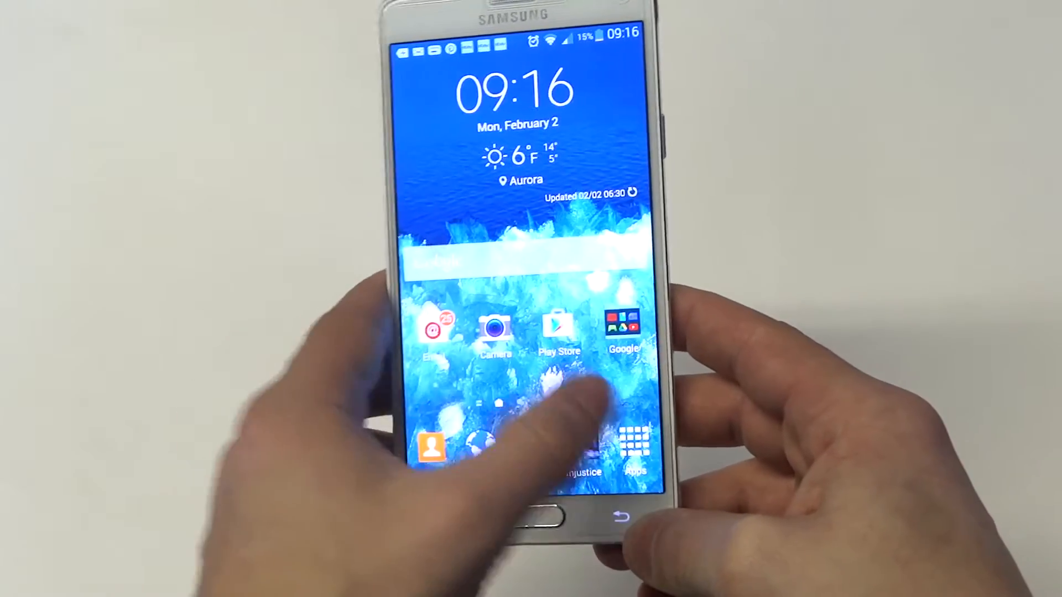
Step: Open Apps from the home screen and swipe to the page showing Flash Player
left_click(634, 441)
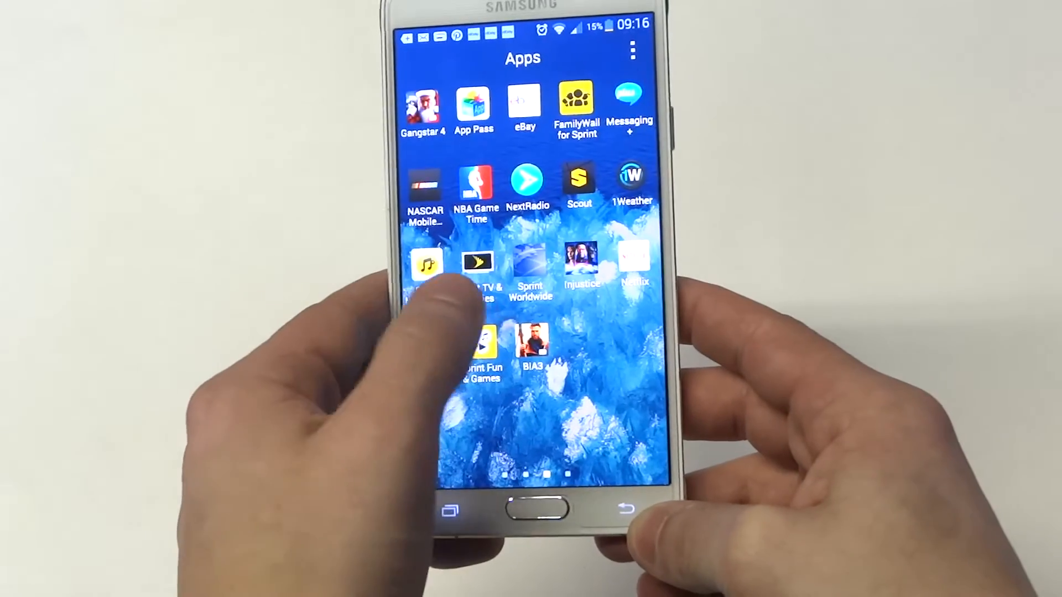
scroll("left", 3)
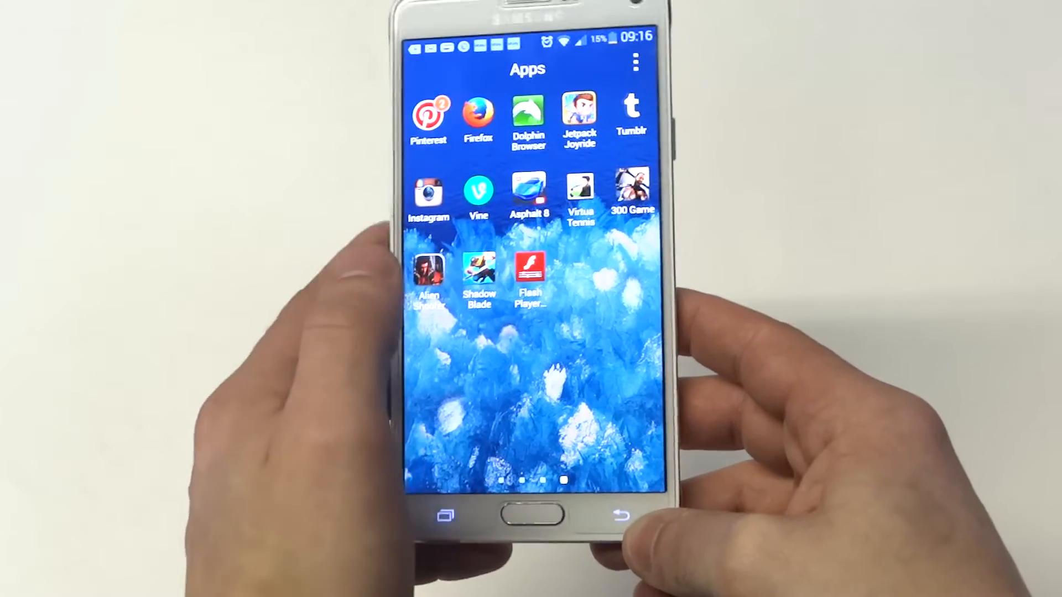